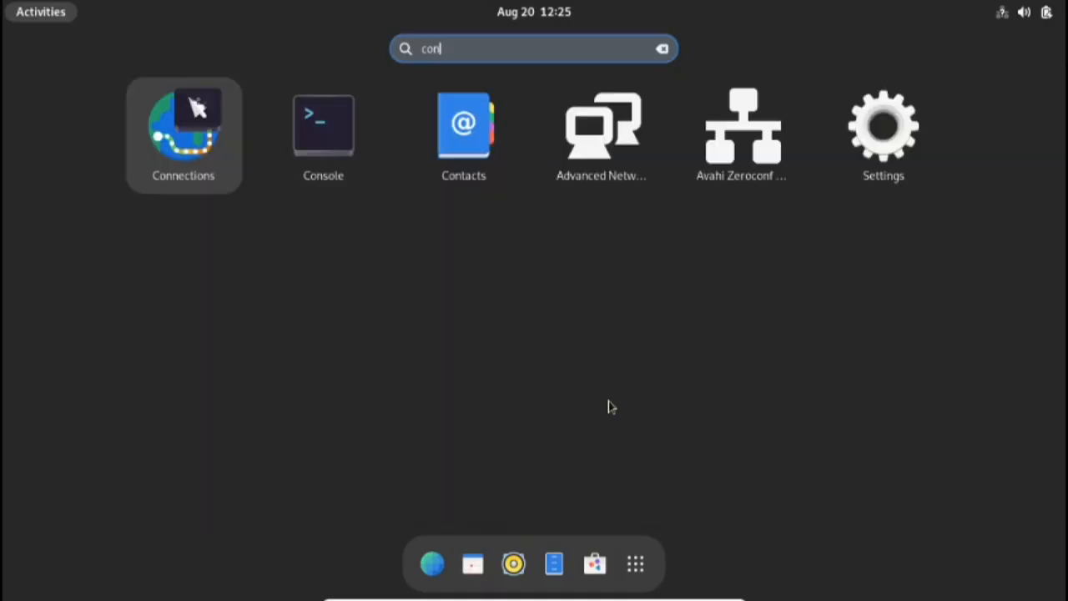
Launch Console from the Activities search for 'con' and run neofetch on the host.
click(324, 125)
text(neofetch)
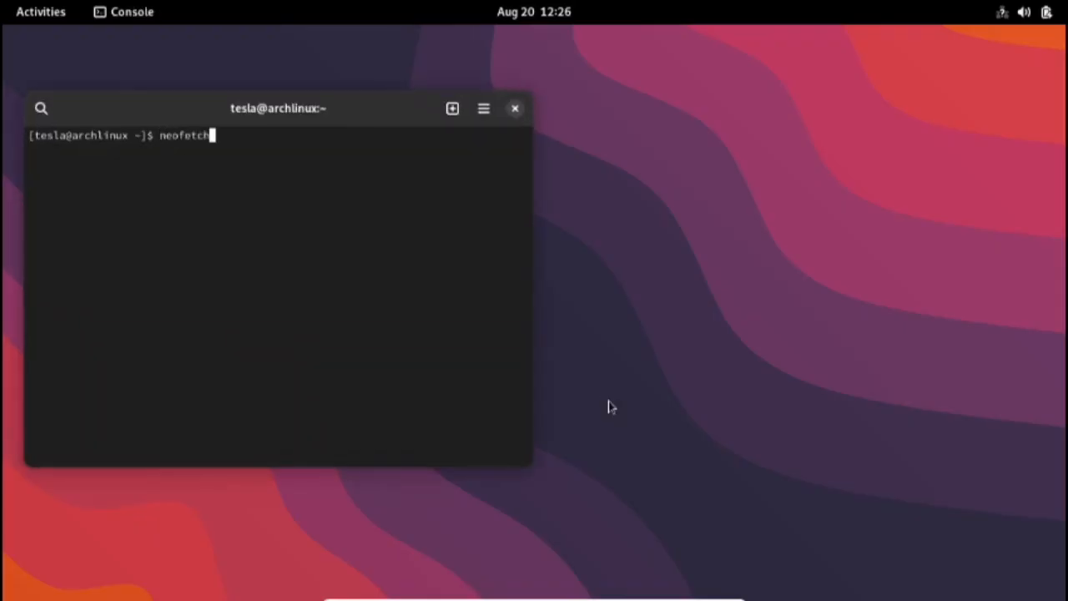
key(Return)
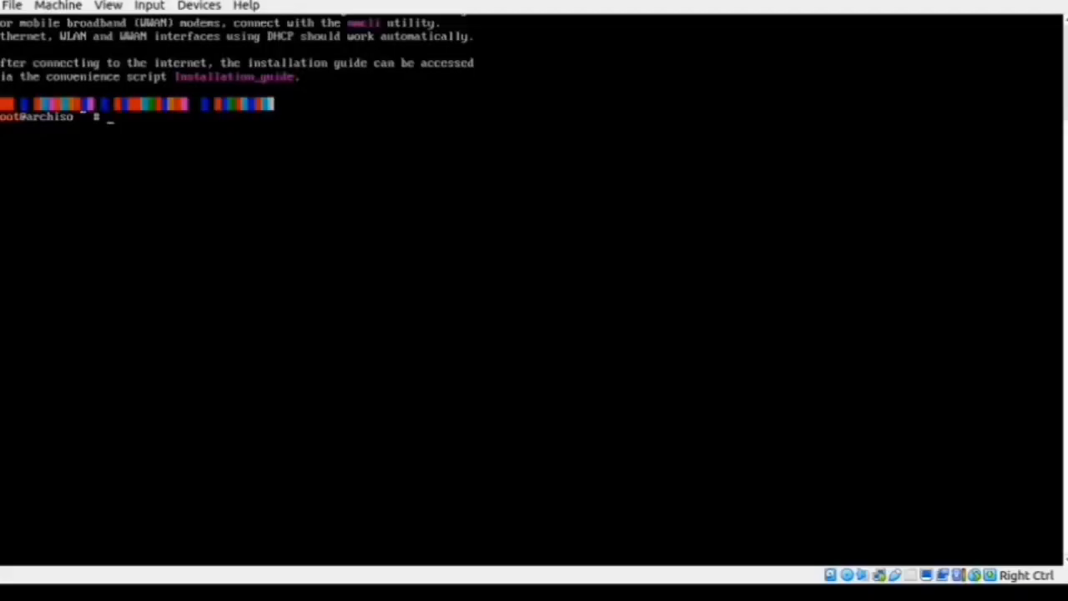
Run archinstall from the live ISO root prompt and start the install from its menu.
text(archinstall)
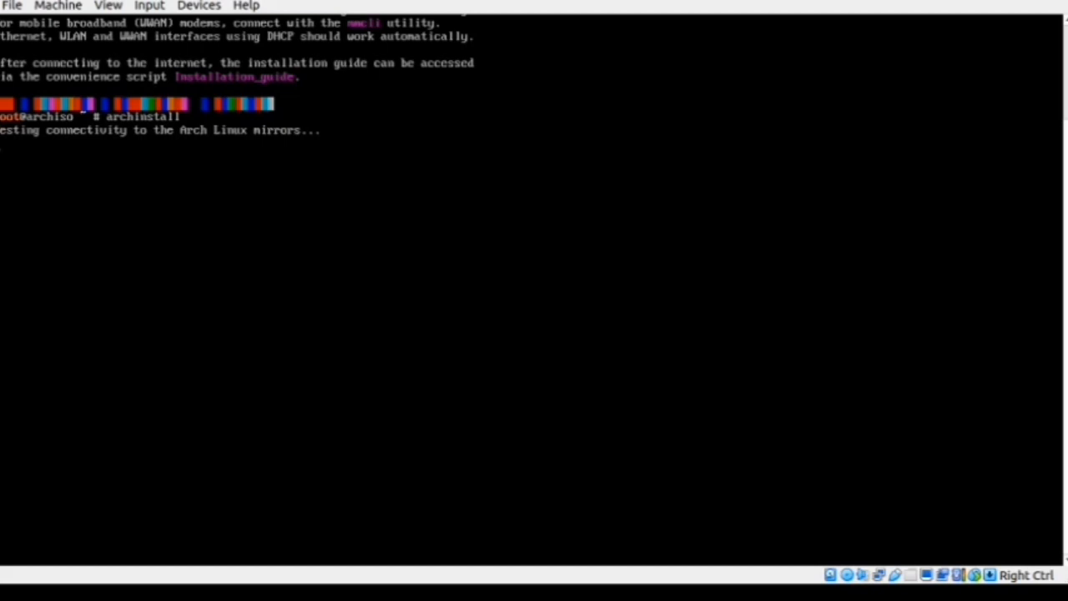
key(Return)
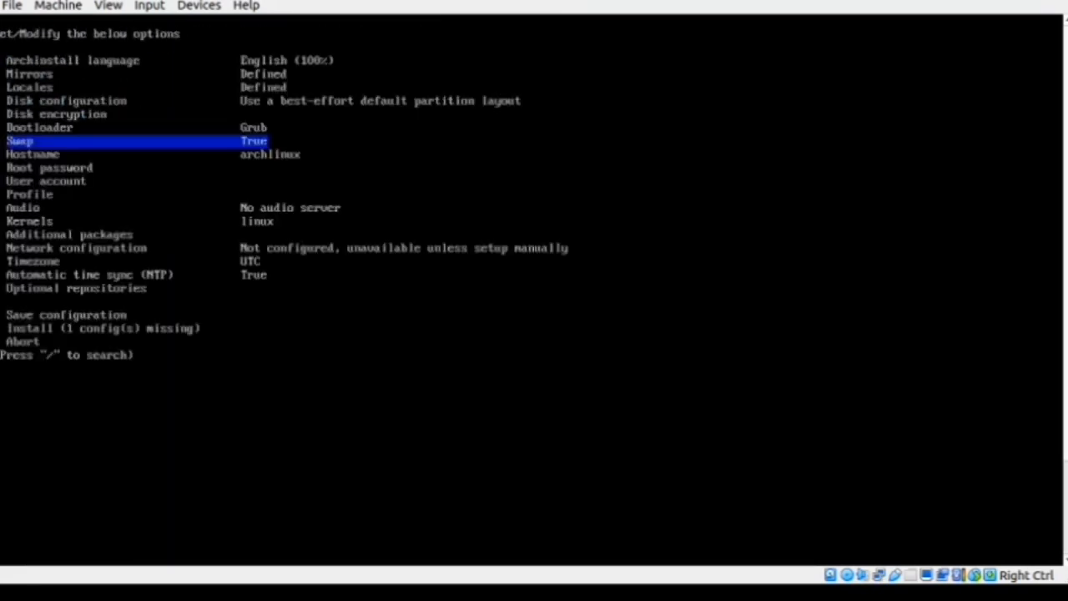
click(34, 260)
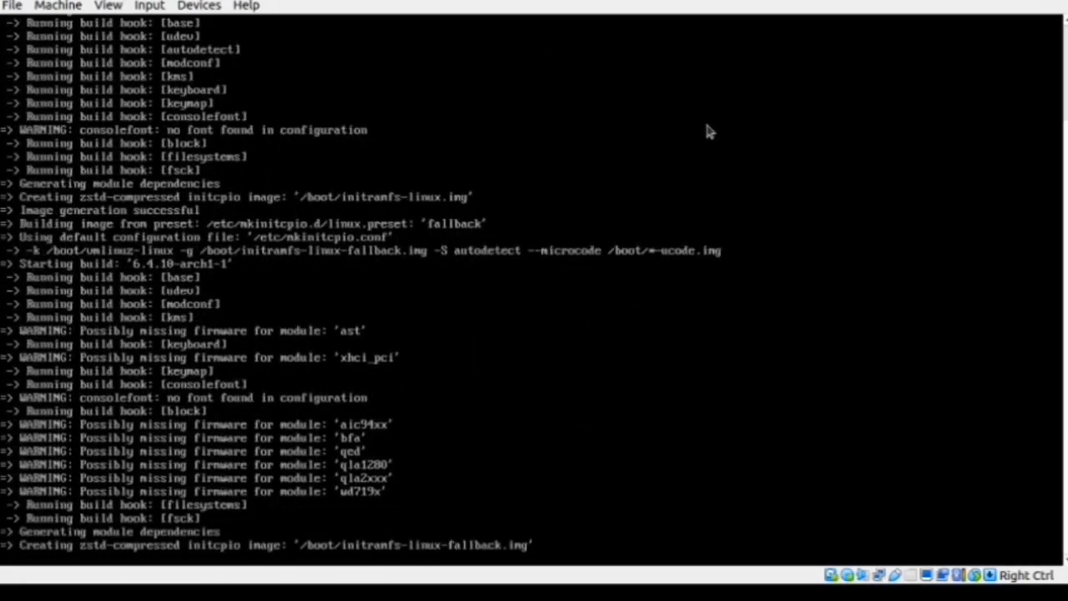
scroll(down, 3)
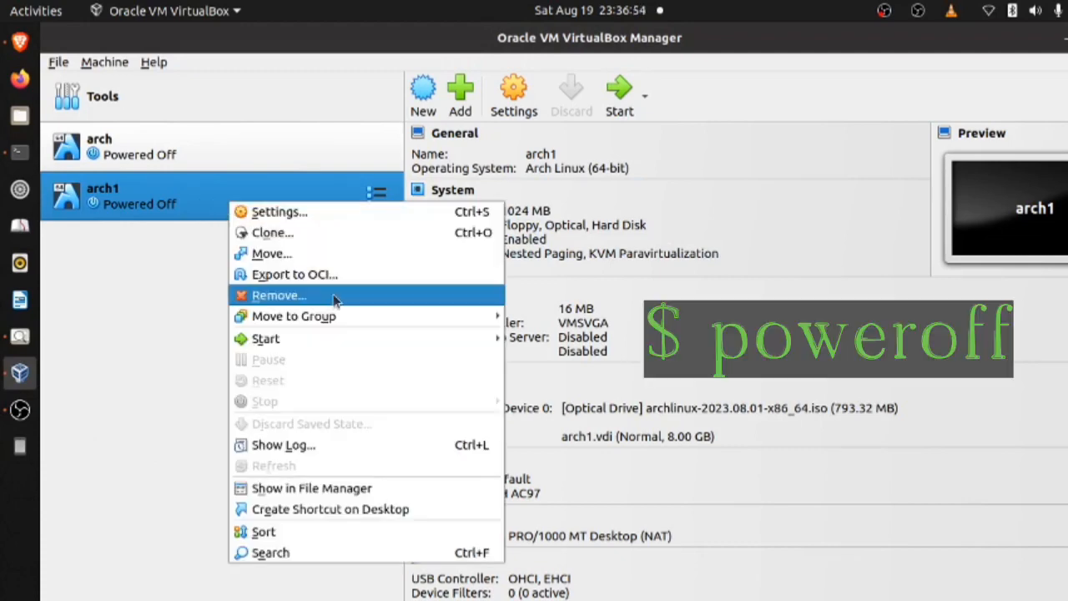
Remove arch1 and recreate it as Arch Linux 64-bit with EFI, 1024 MB memory and an 8 GB disk.
click(279, 294)
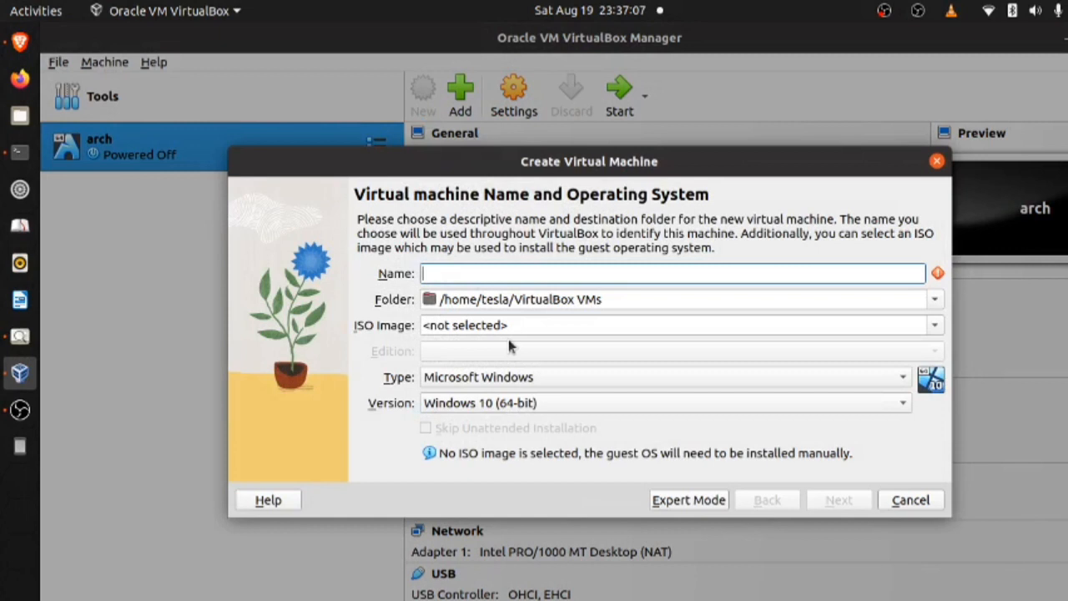
click(837, 501)
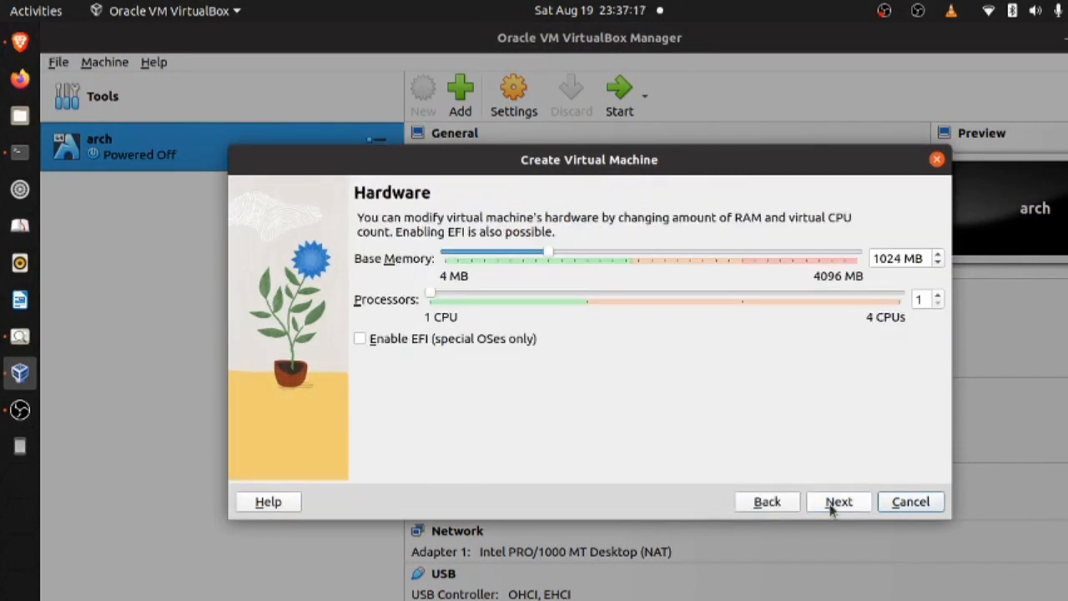
mouse_move(821, 482)
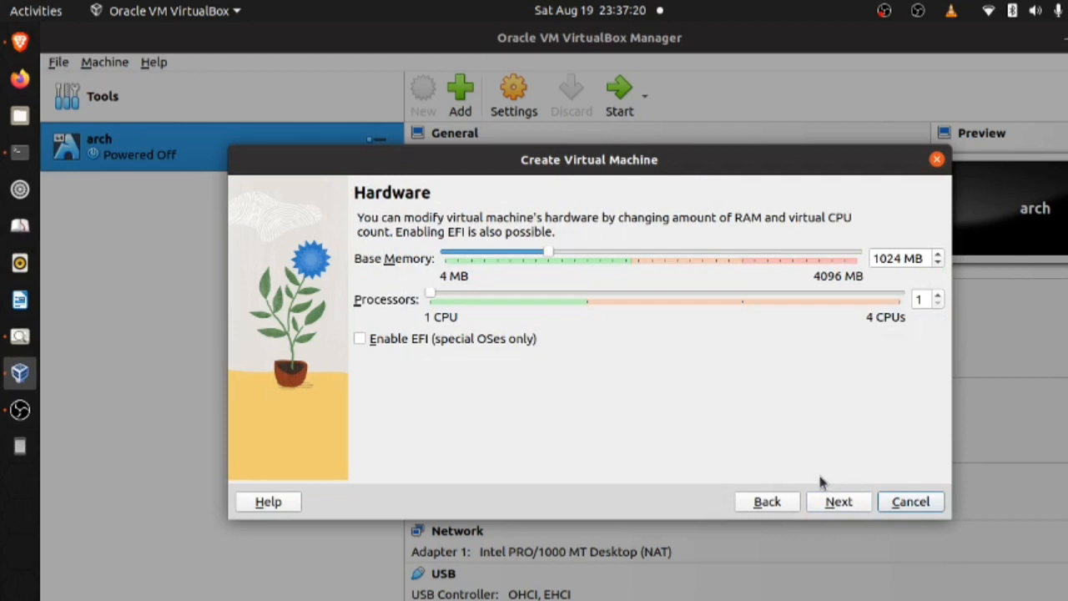
mouse_move(458, 408)
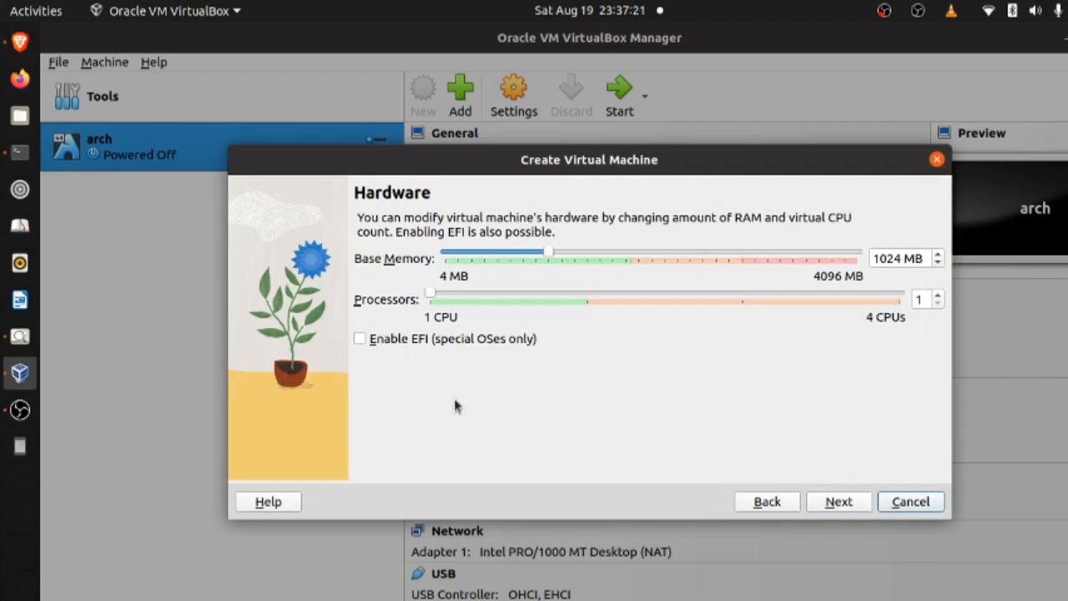
mouse_move(434, 371)
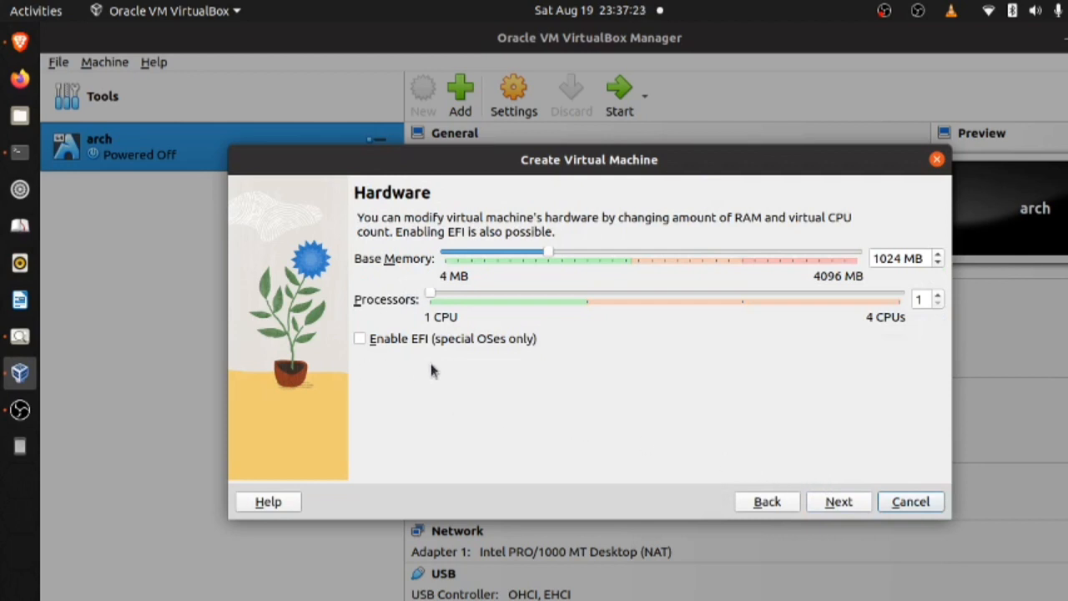
click(360, 337)
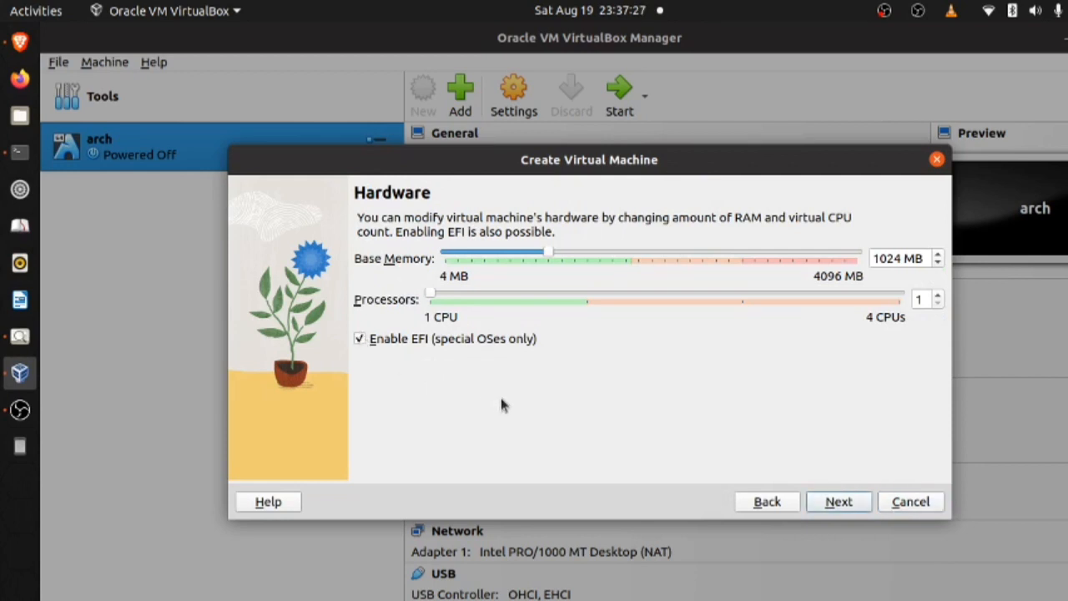
mouse_move(817, 459)
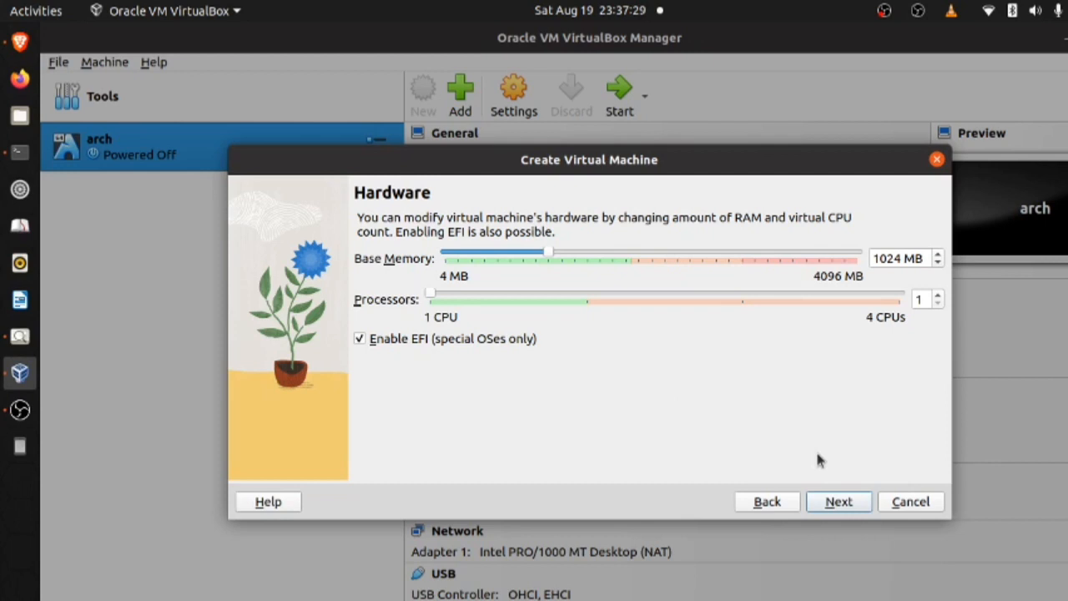
click(838, 500)
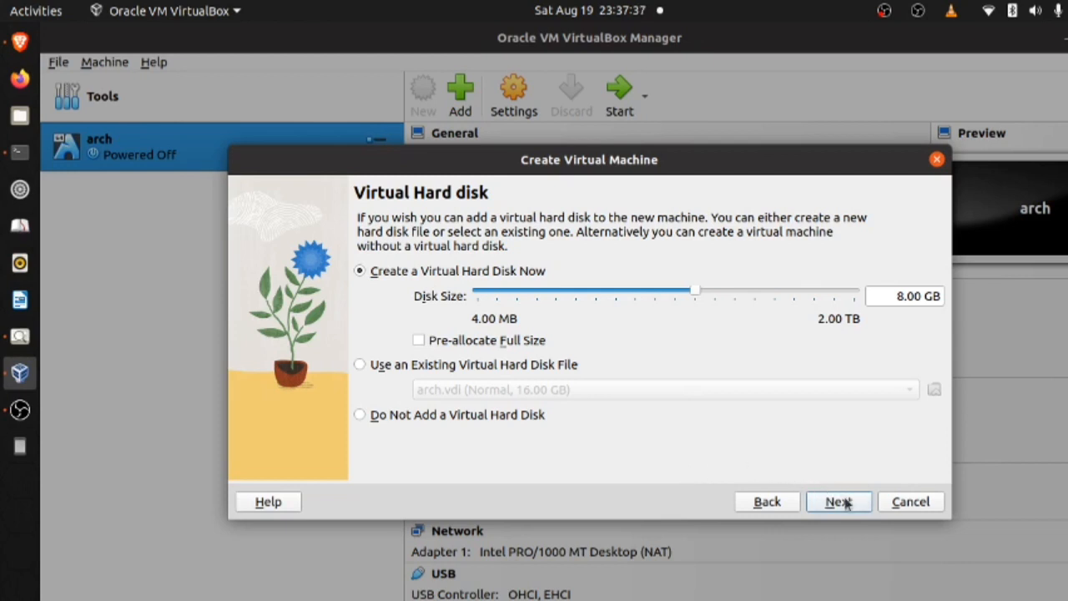
click(837, 500)
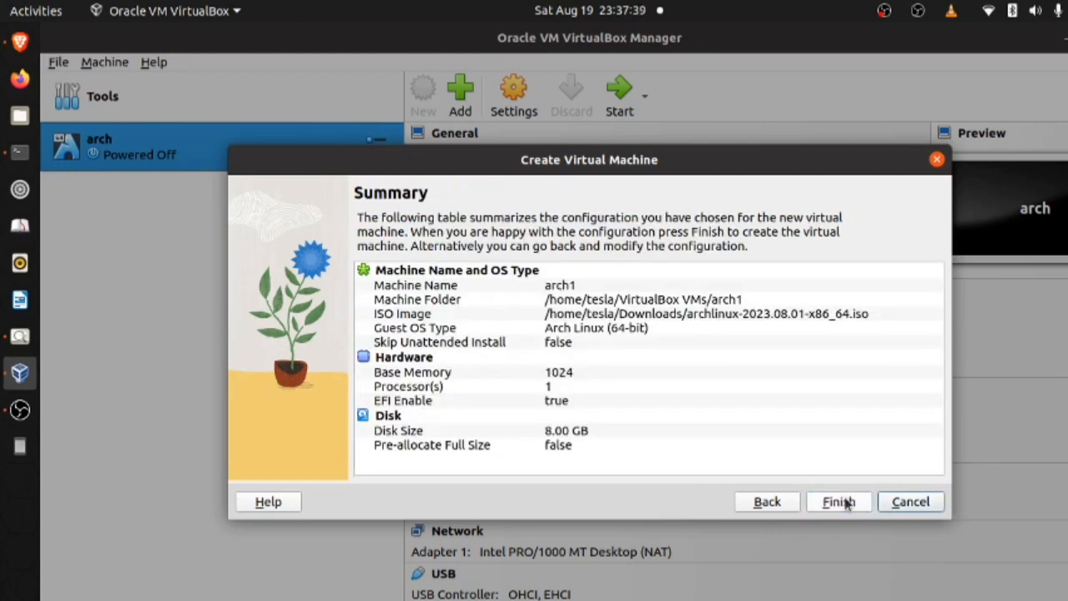
click(837, 501)
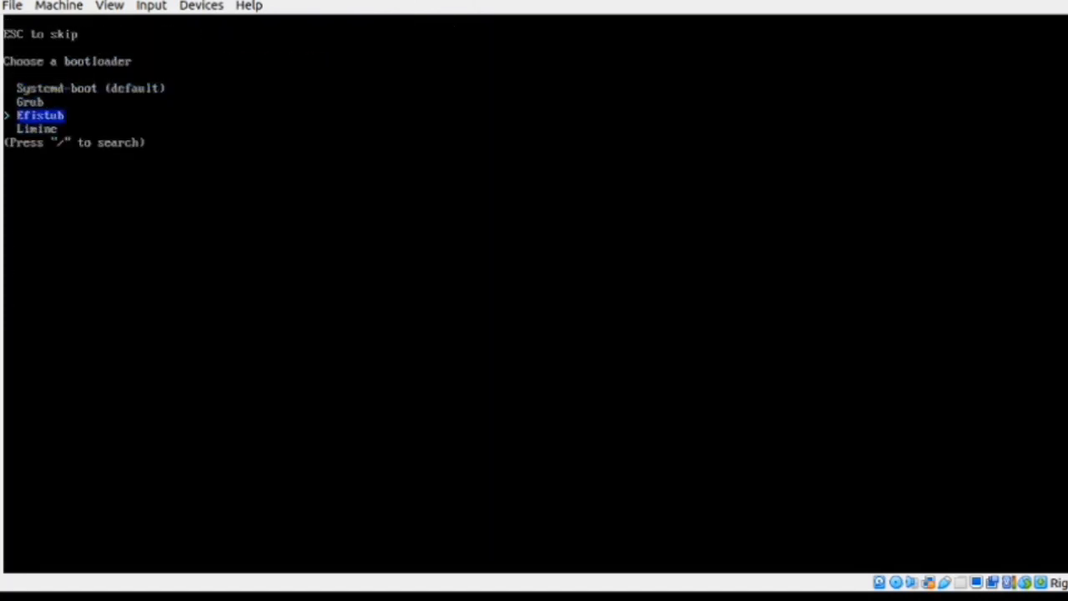
Choose the bootloader in archinstall and confirm the root password entry.
key(Down)
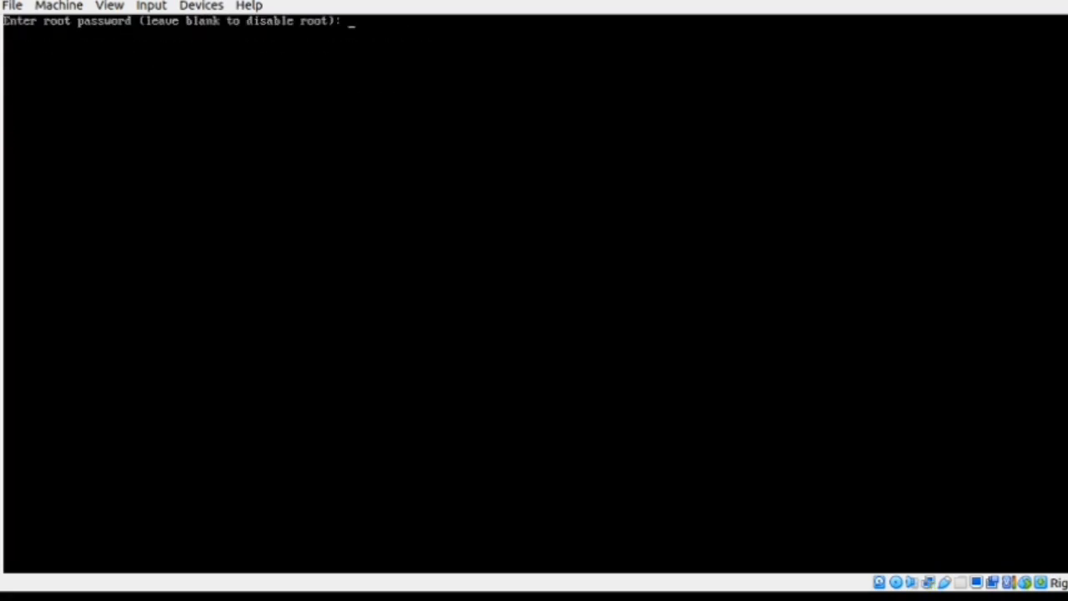
key(Return)
text(pacman -S)
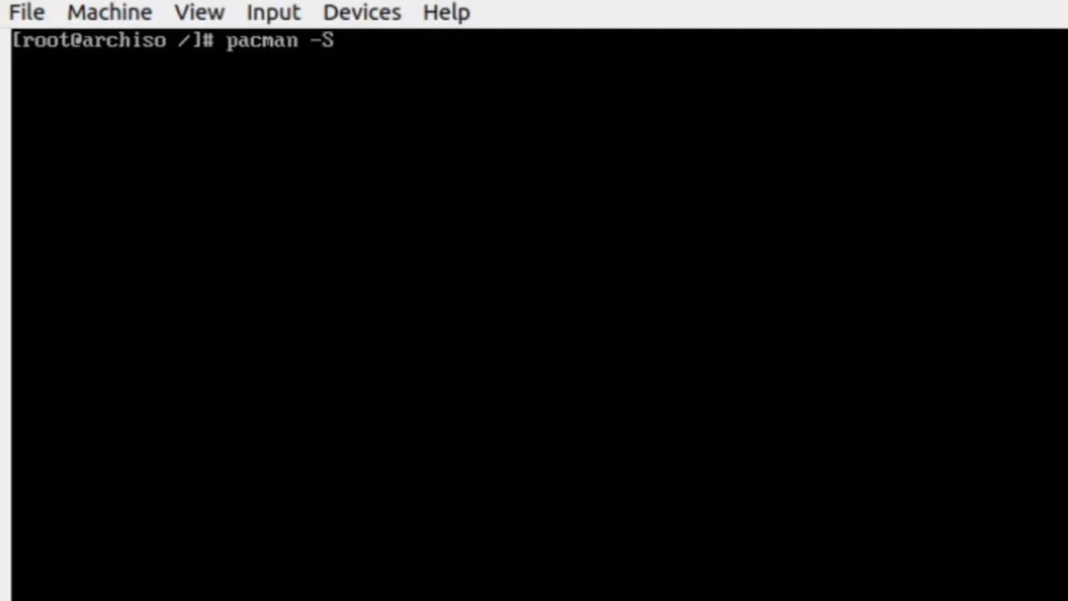
Install neofetch, sudo and git with pacman -Sy, then shut the live machine down.
key(Return)
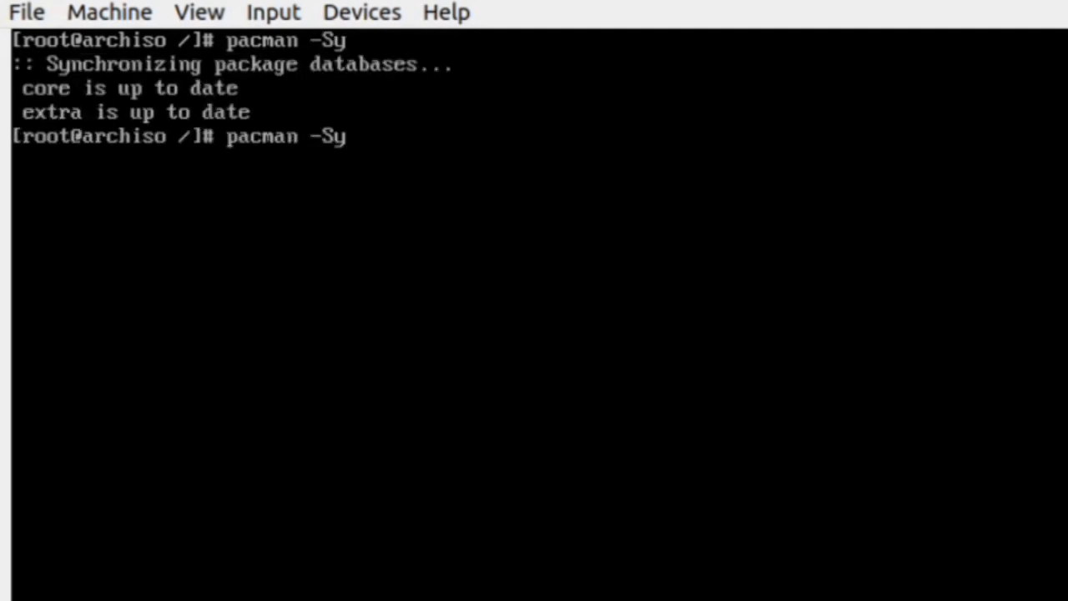
text(neofetch sudo git)
text(y)
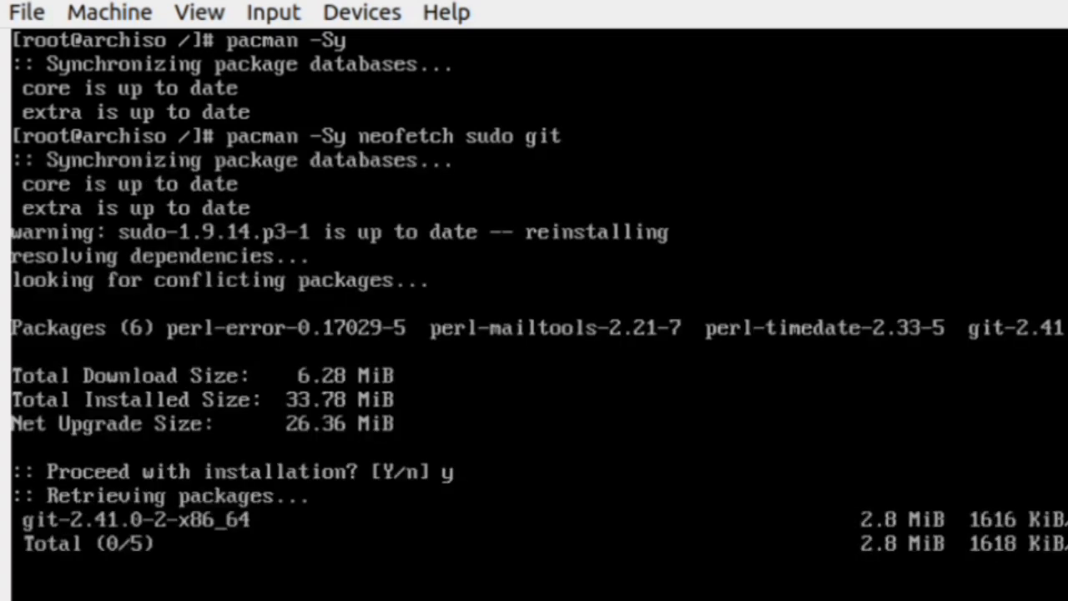
scroll(down, 3)
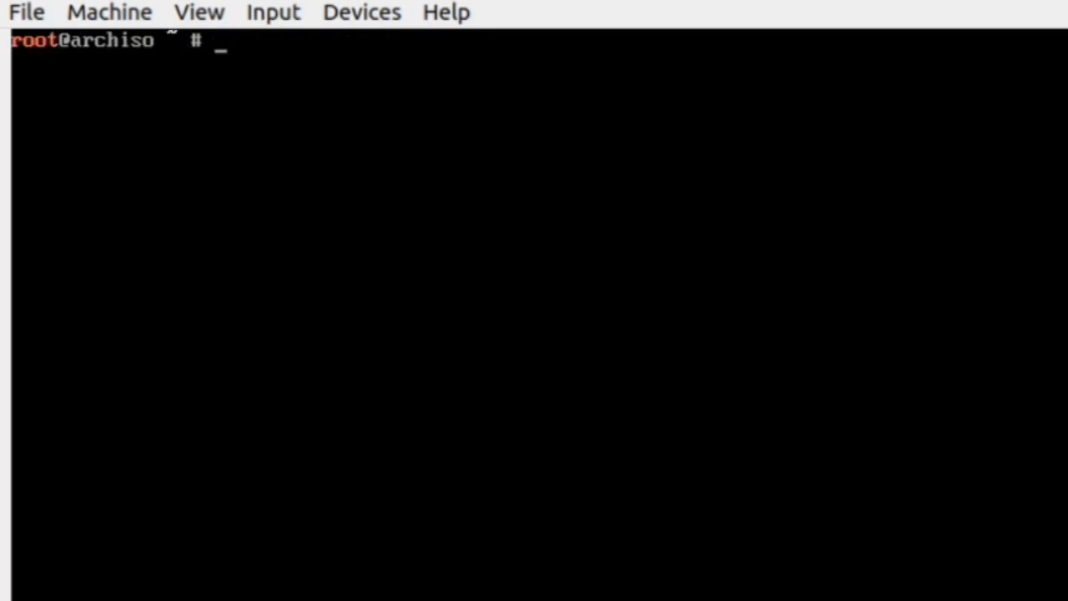
text(shutdown now)
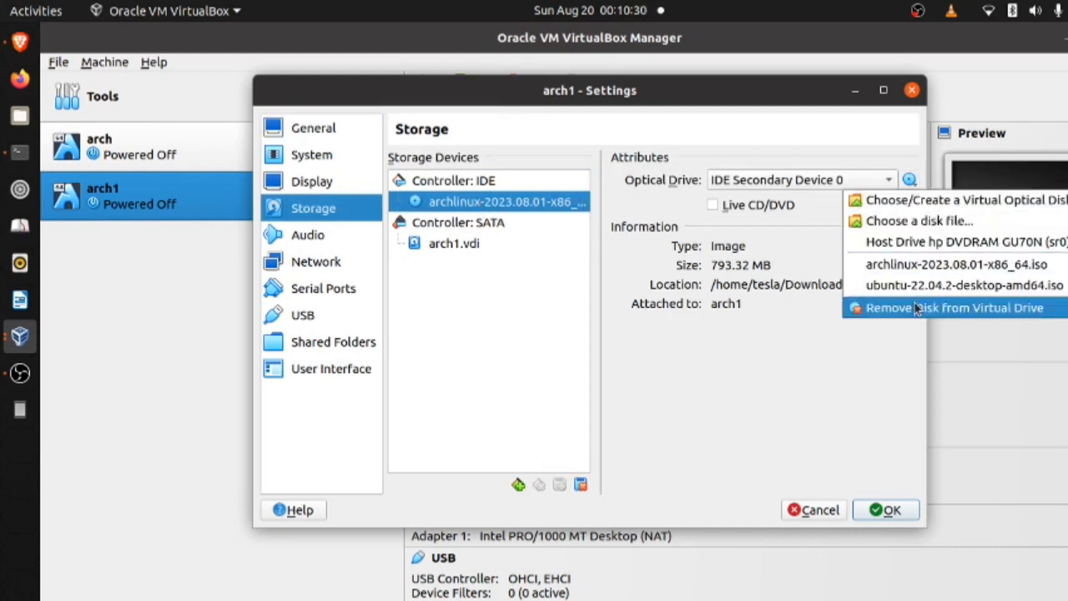
Detach the install ISO from arch1's optical drive in Storage settings and boot the machine.
click(955, 307)
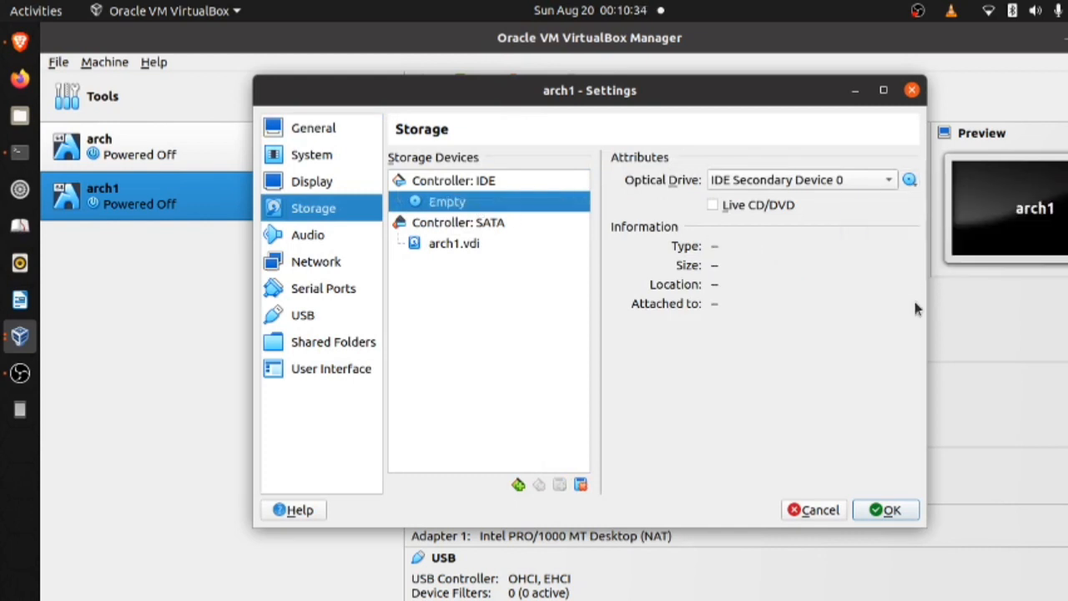
click(886, 511)
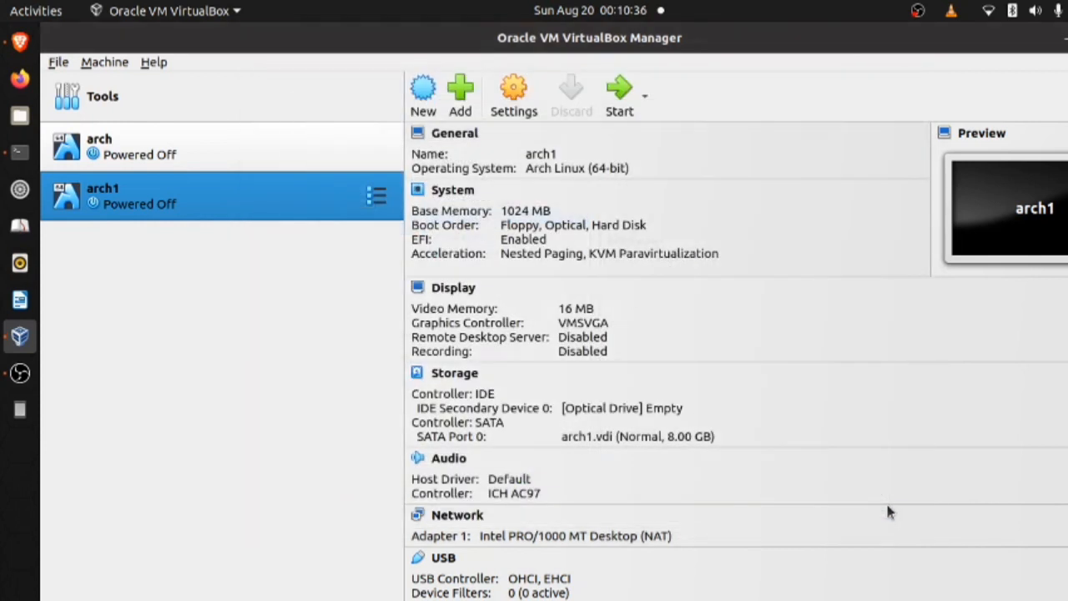
mouse_move(619, 93)
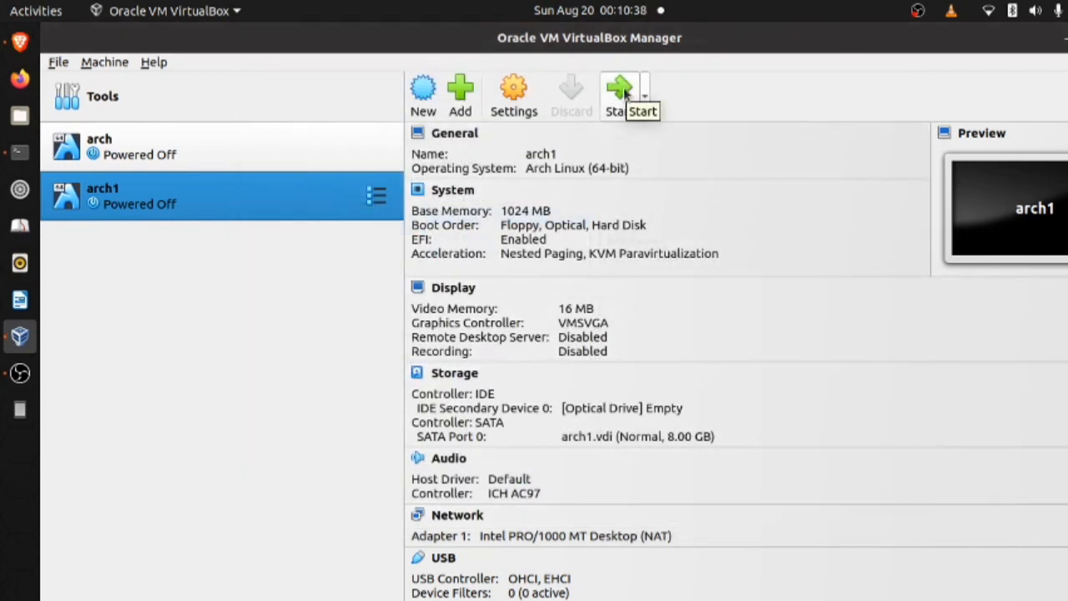
click(614, 95)
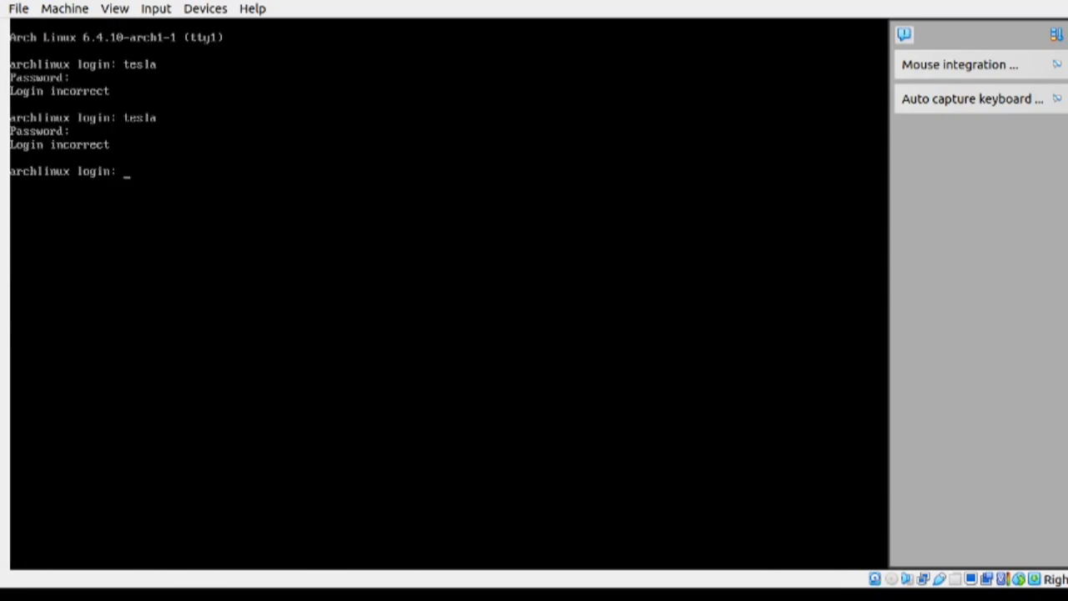
Log in as root on the installed arch1 and run neofetch to show Arch Linux details.
text(root)
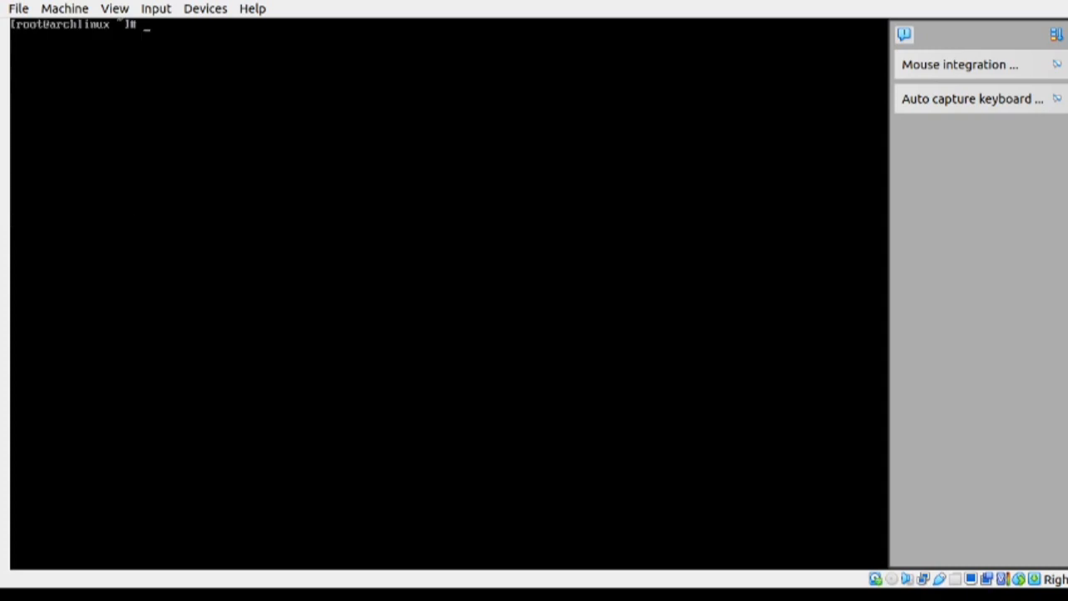
text(neo)
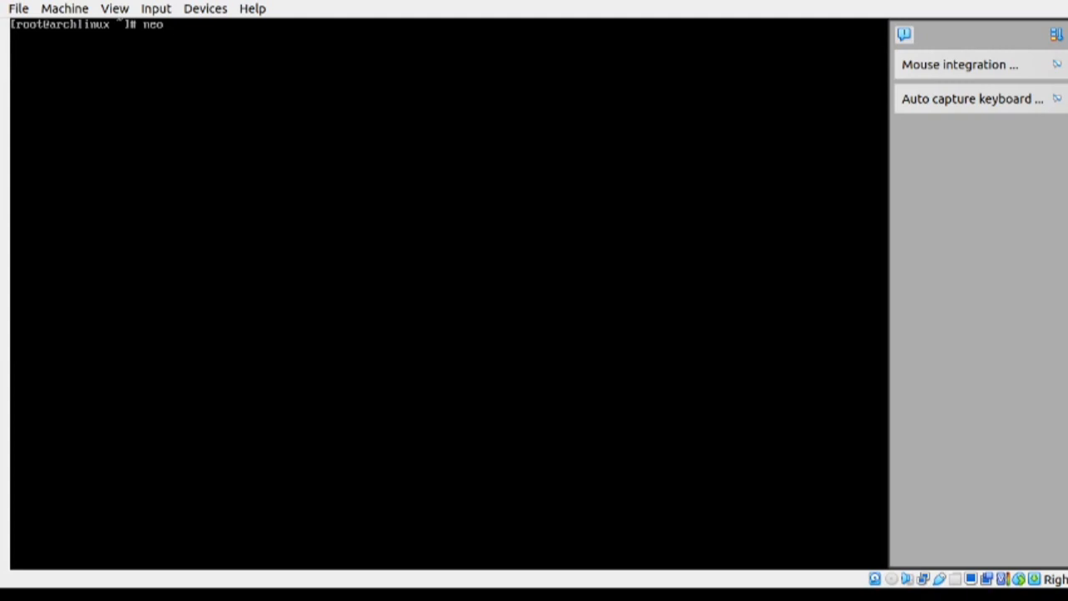
text(fetch)
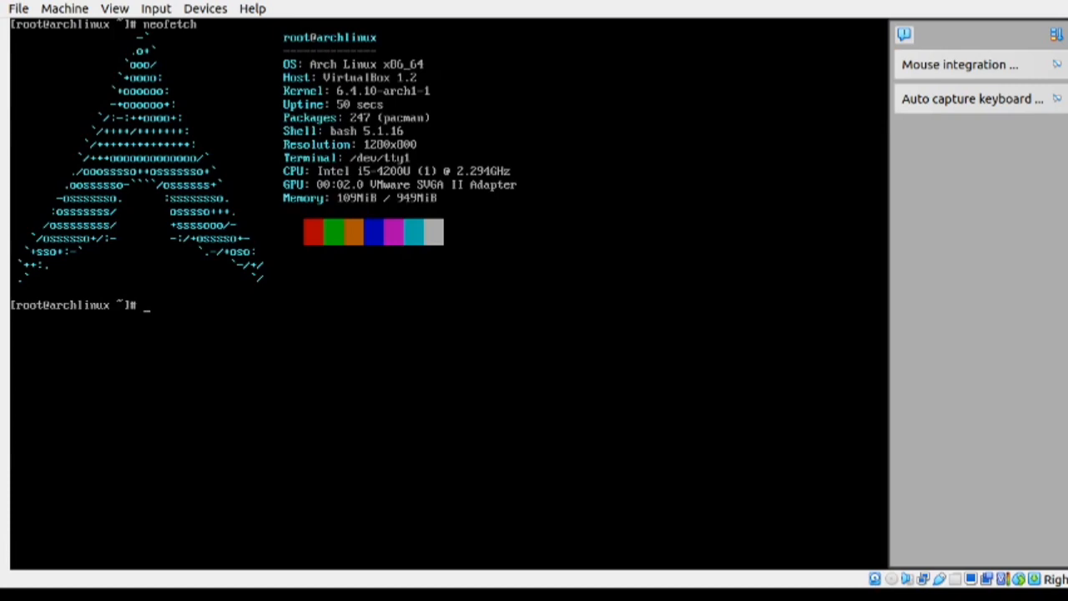
mouse_move(7, 421)
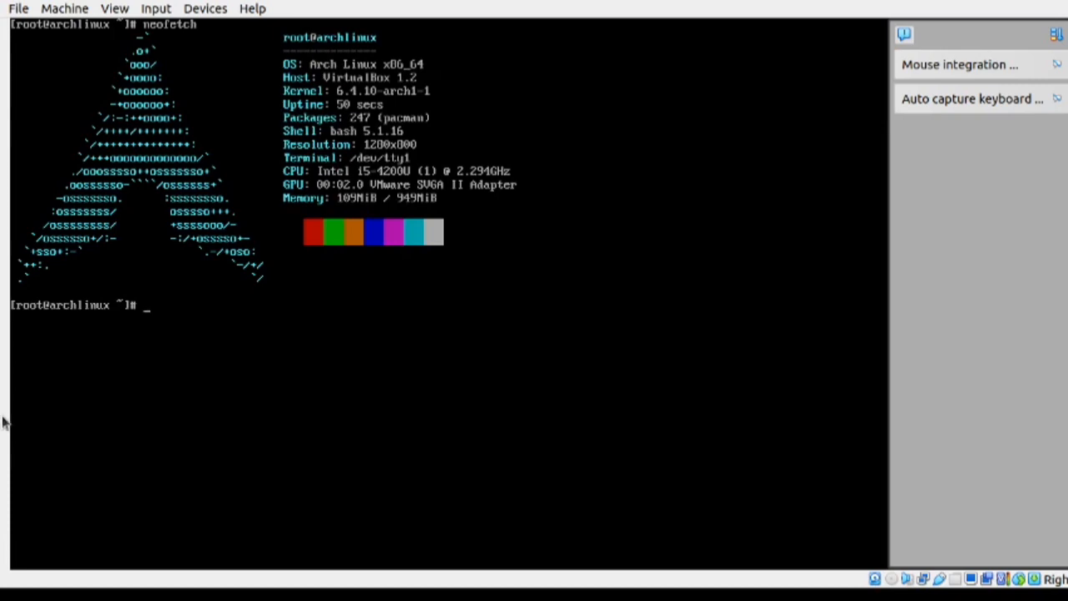